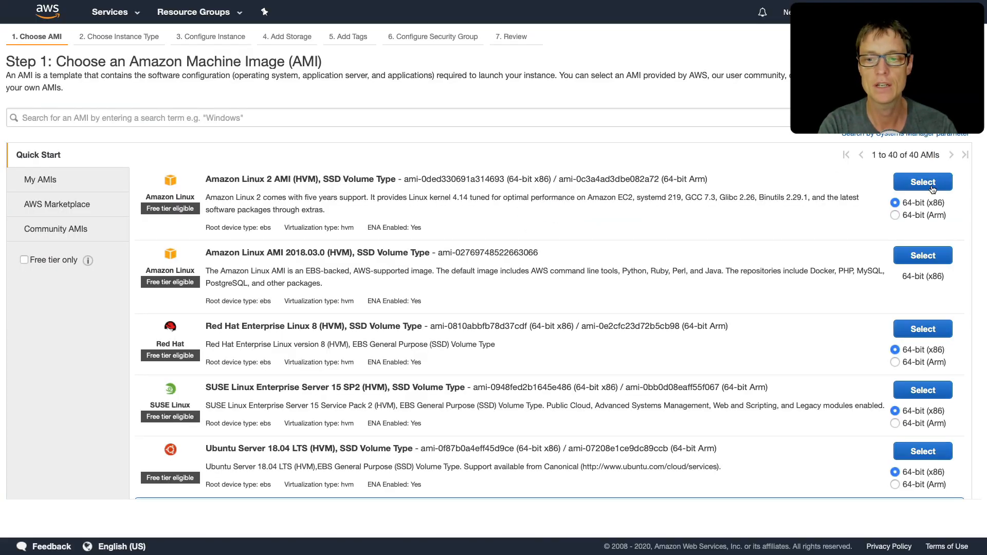
# Step: Choose the Amazon Linux 2 AMI for the new instance
pyautogui.click(922, 182)
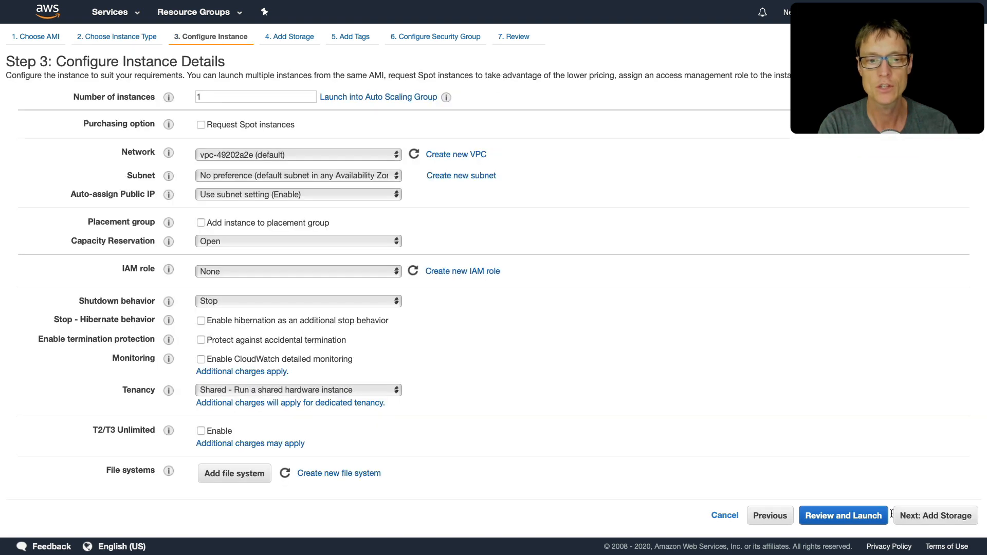
pyautogui.scroll(-3)
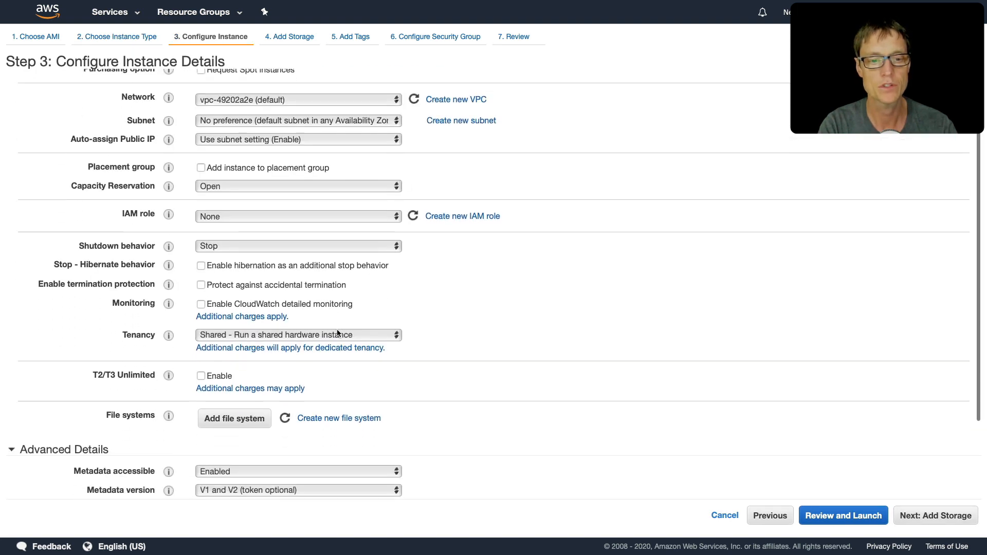
pyautogui.scroll(-3)
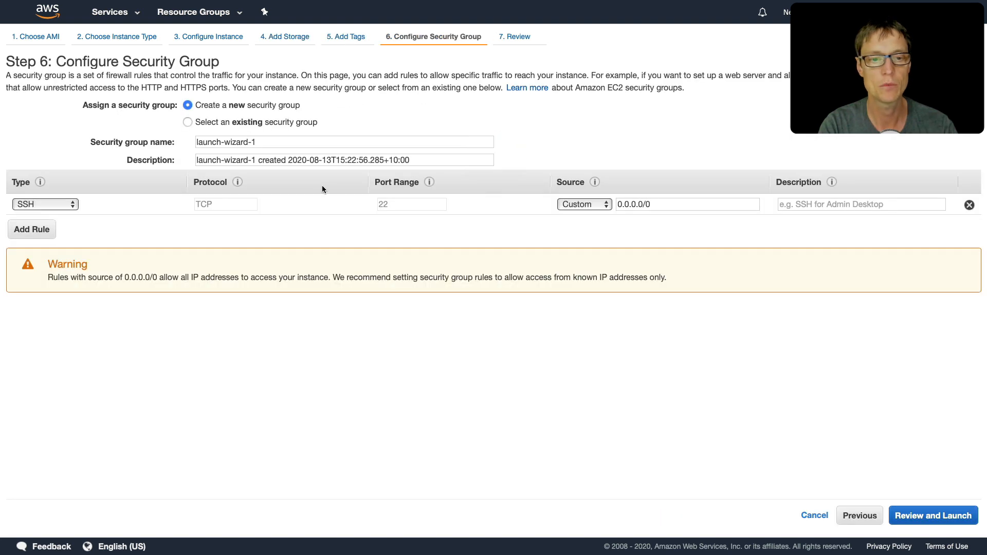
# Step: Use the existing Web-Access security group, review, and launch to reach key-pair selection
pyautogui.click(188, 121)
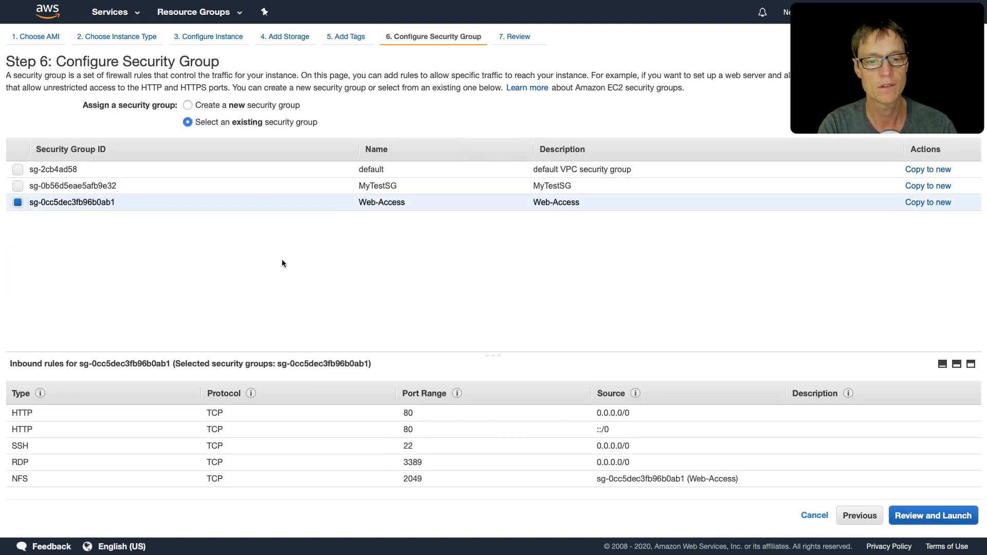
pyautogui.doubleClick(408, 445)
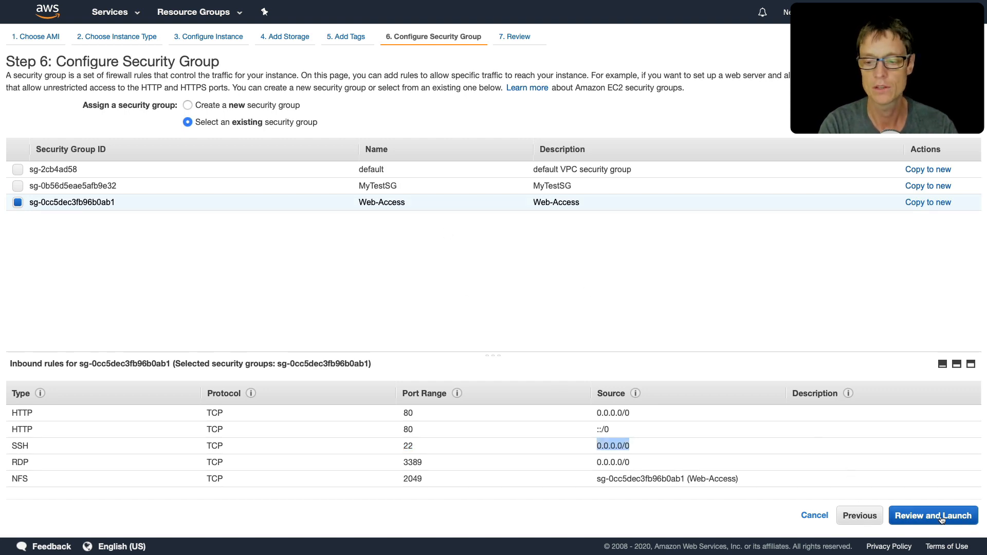
pyautogui.click(934, 515)
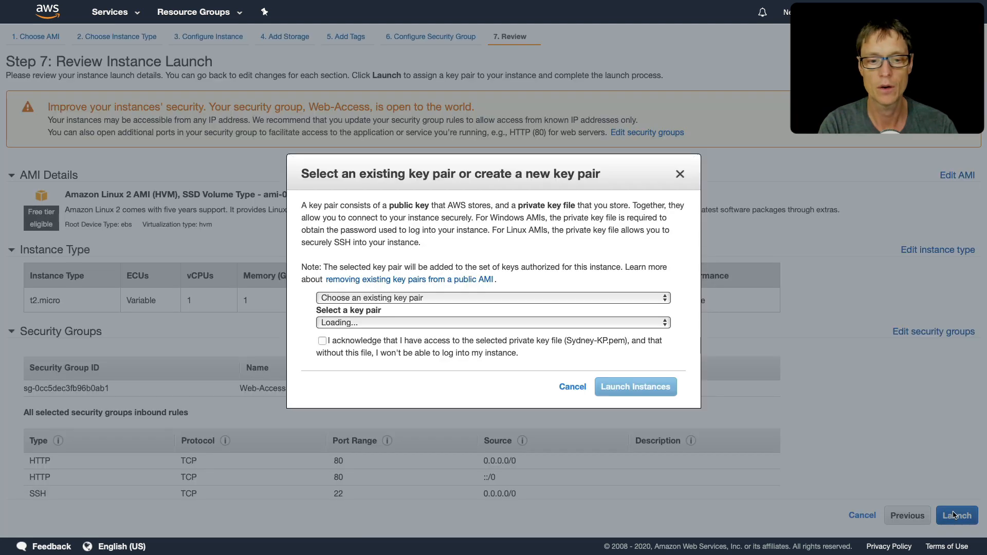
pyautogui.click(635, 387)
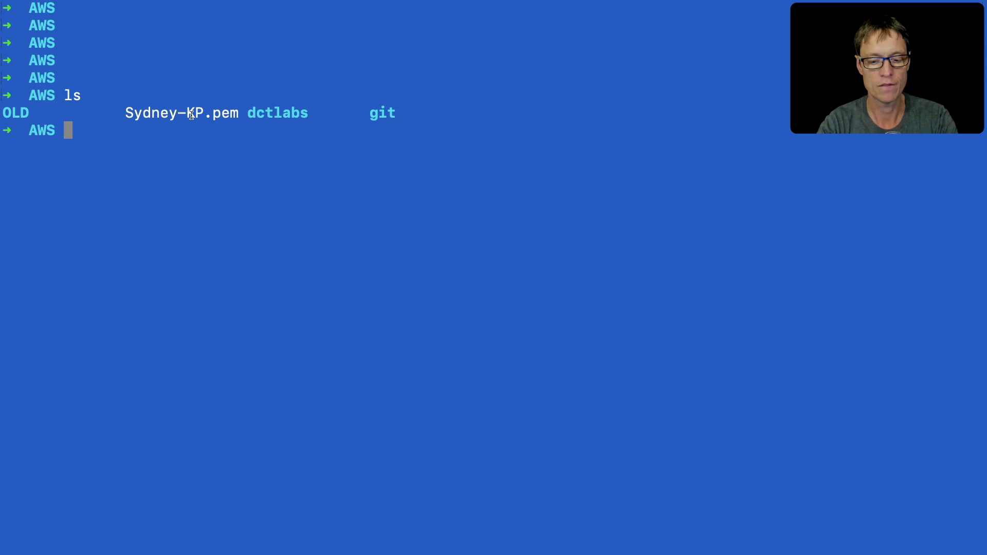
# Step: SSH into 54.253.81.101 as ec2-user with Sydney-KP.pem, accepting the host fingerprint
pyautogui.write('ssh')
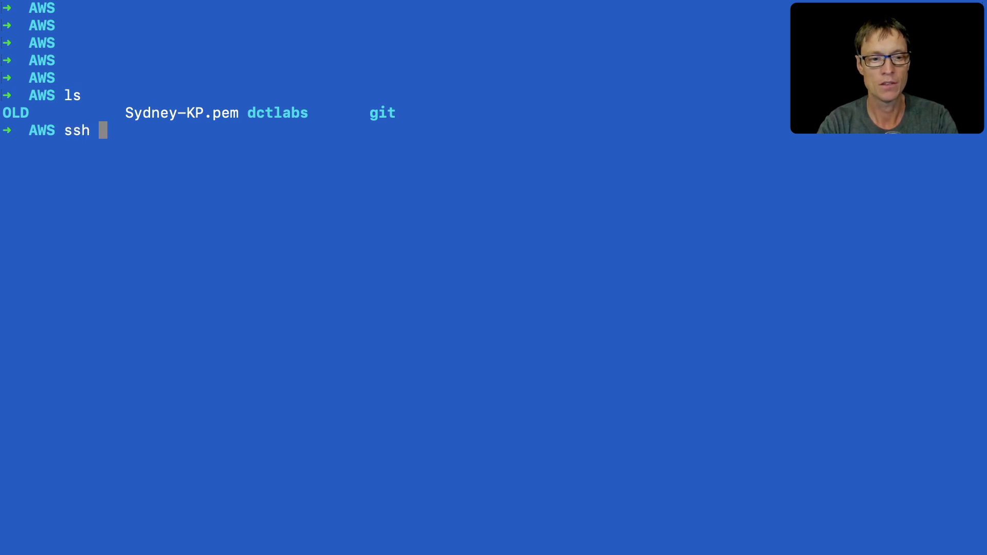
pyautogui.write('-i')
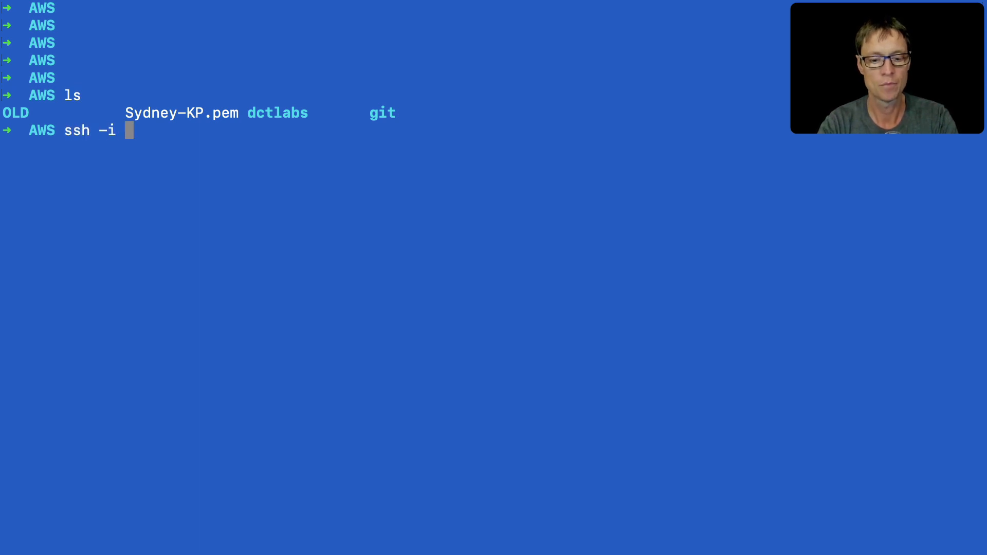
pyautogui.write('Sydney-KP.pem')
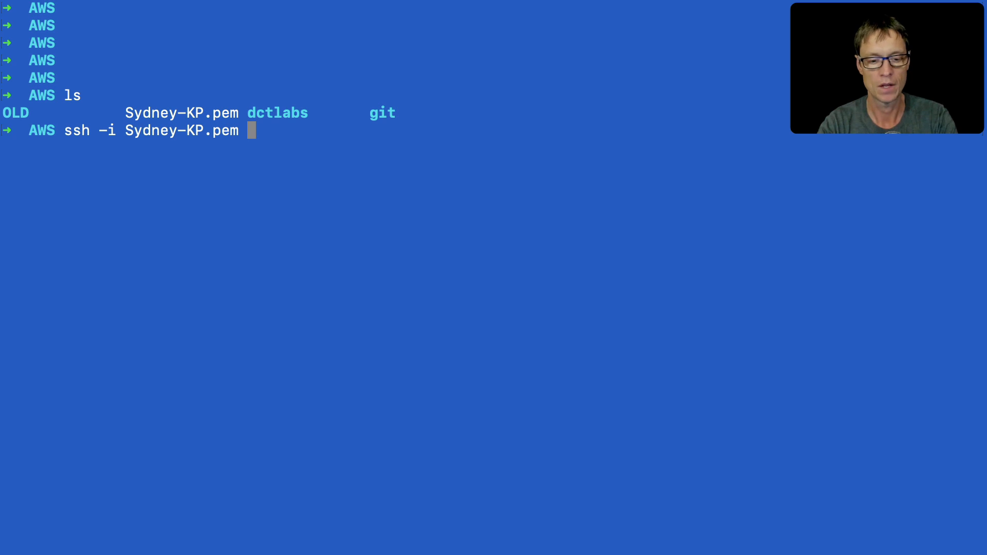
pyautogui.write('ec2-user@54.253.81.101')
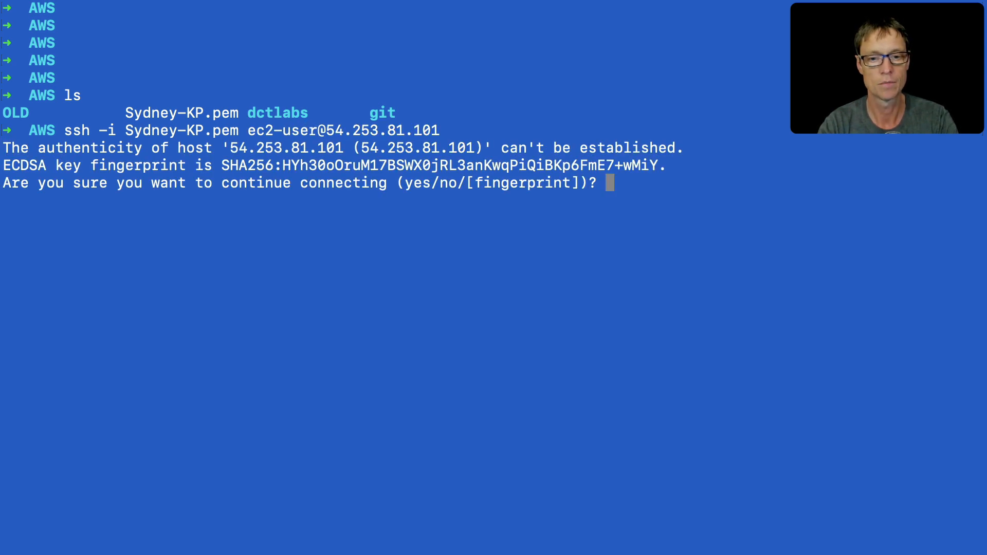
pyautogui.write('yes')
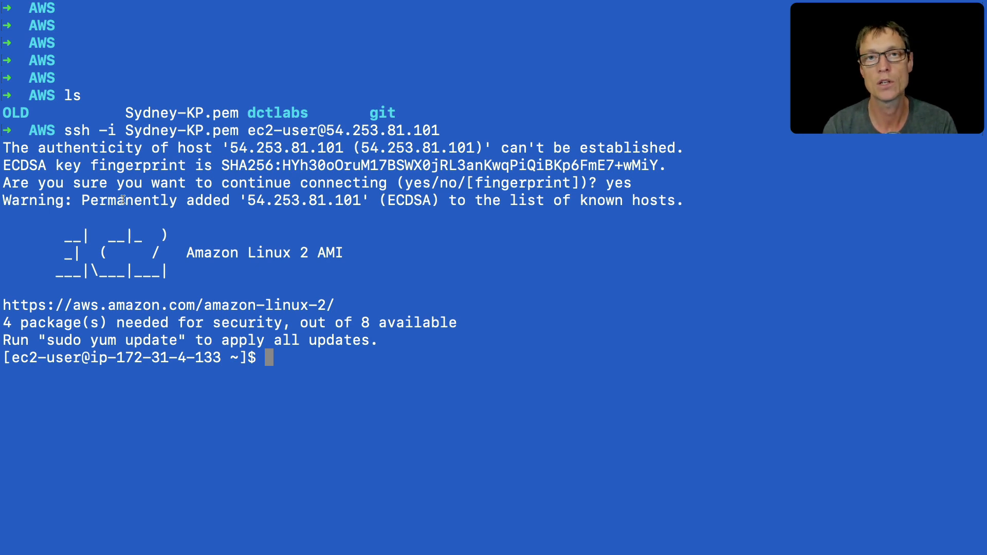
pyautogui.click(109, 12)
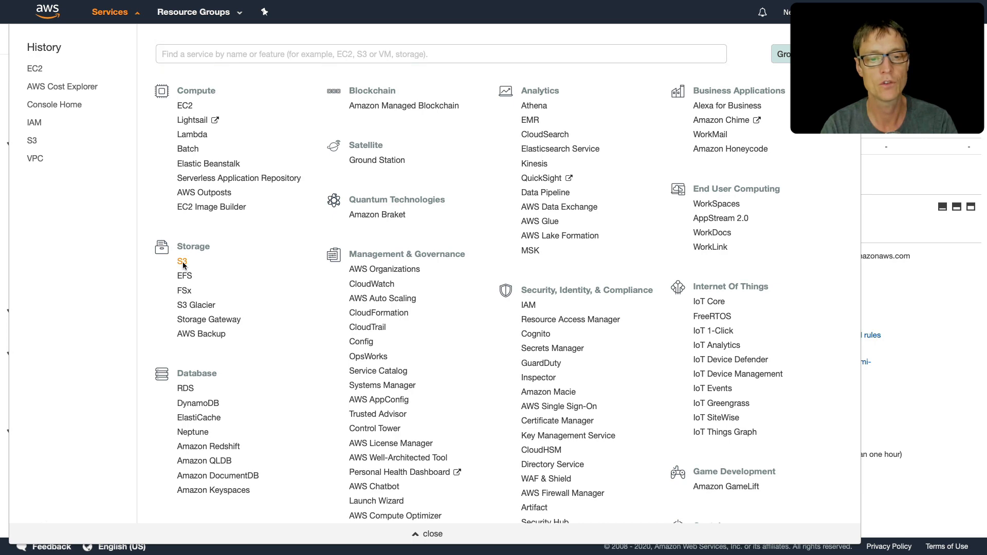
# Step: Start a new S3 bucket named dct-awscourse-test01
pyautogui.click(182, 261)
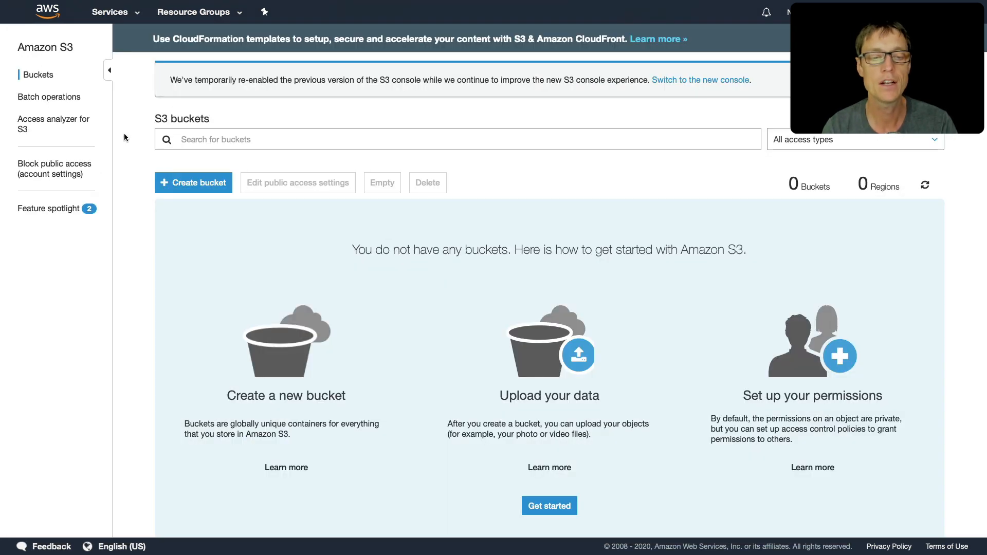
pyautogui.click(193, 183)
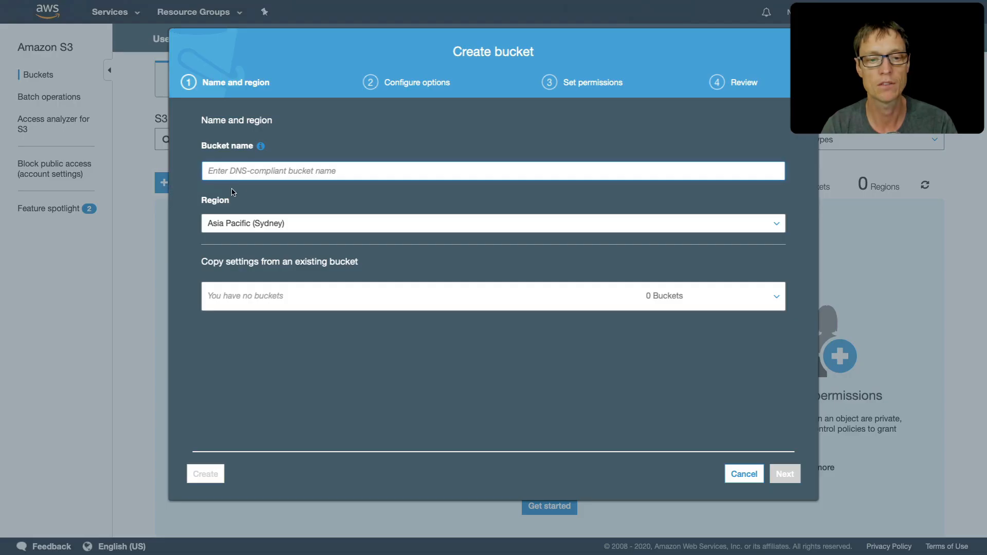
pyautogui.click(494, 171)
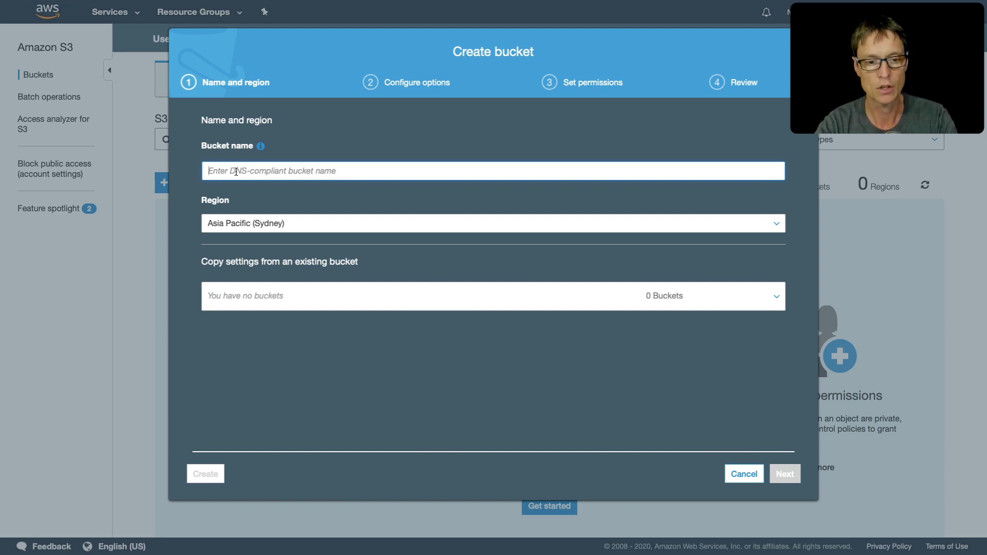
pyautogui.write('dct-')
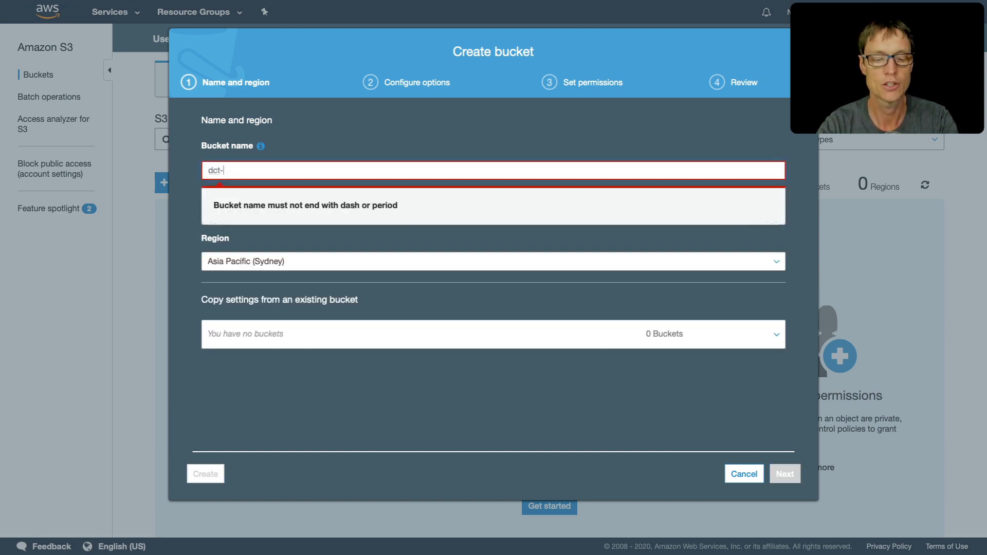
pyautogui.write('awscourse-test')
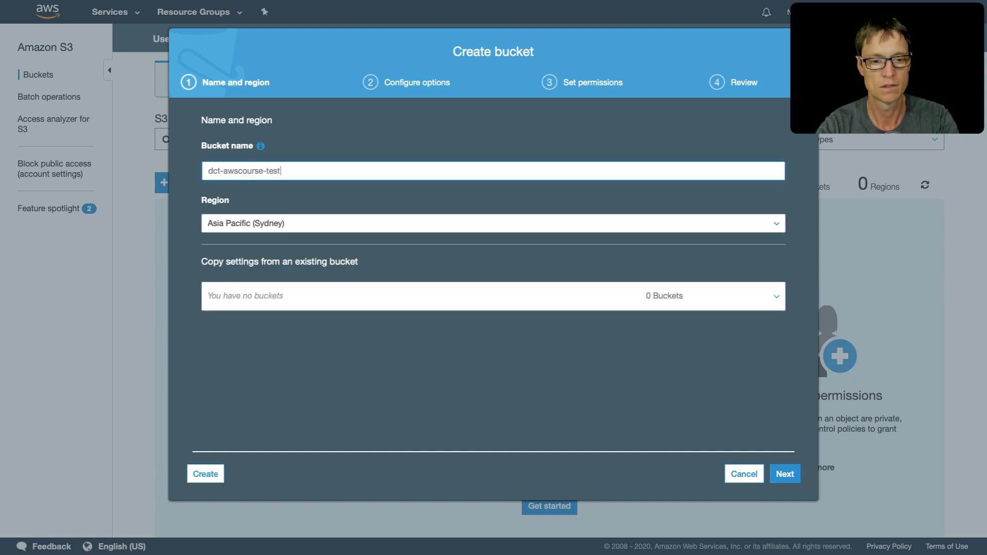
pyautogui.write('01')
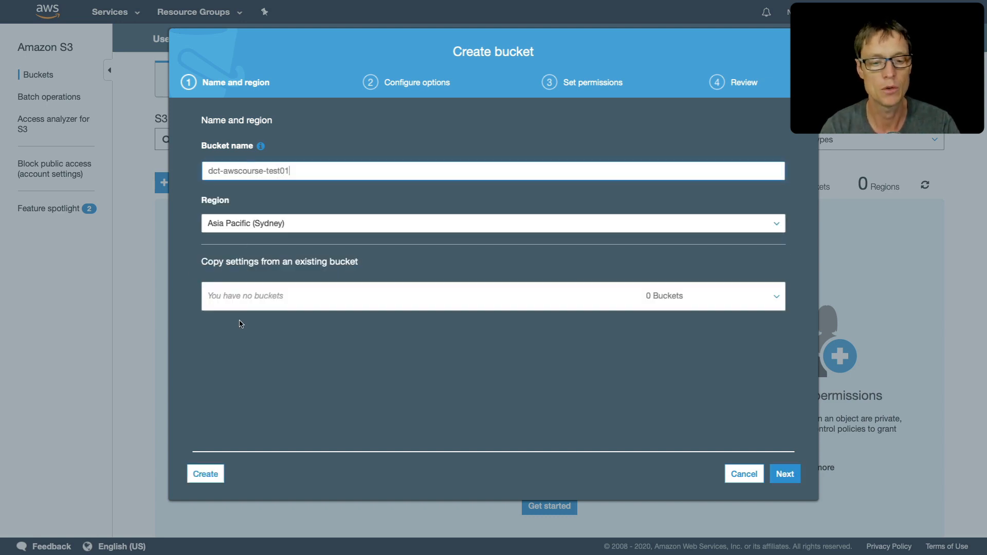
# Step: Create the bucket with default settings and upload Create instance profile.sh into it
pyautogui.click(205, 473)
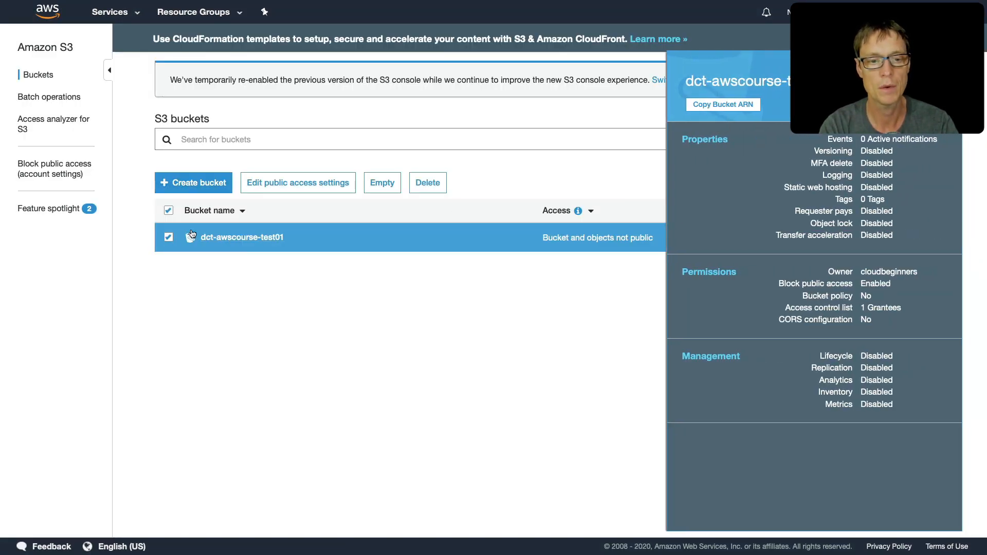
pyautogui.click(241, 237)
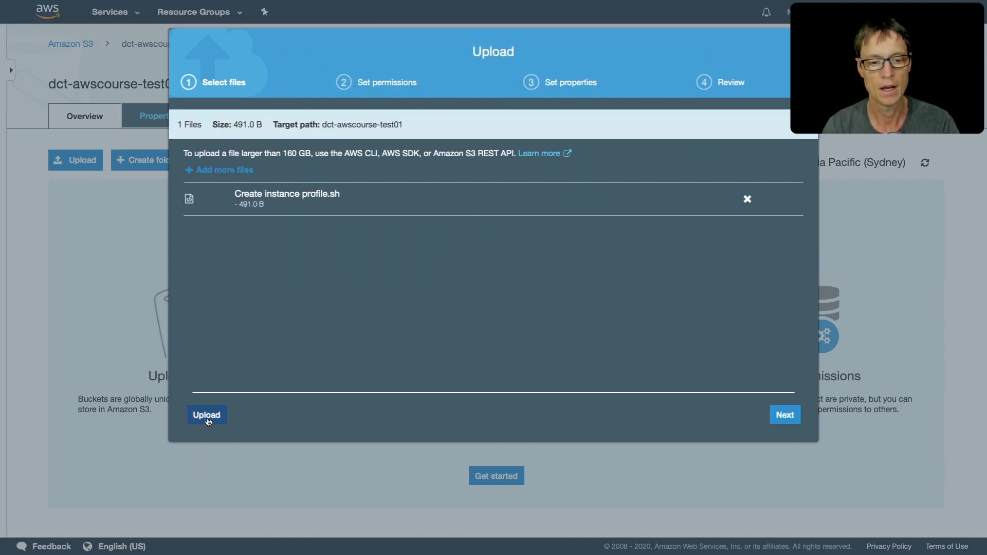
pyautogui.click(206, 414)
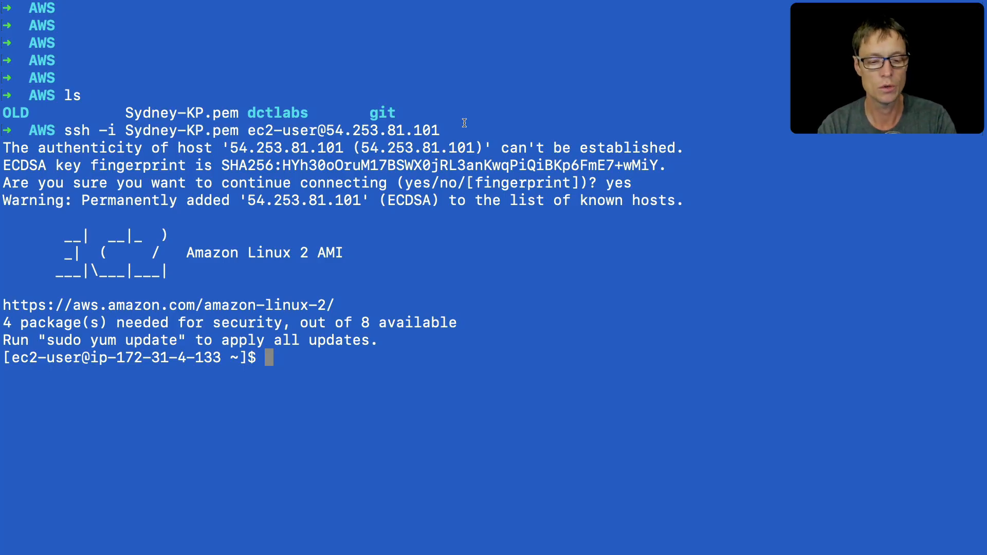
# Step: Run aws s3 ls, hit 'Unable to locate credentials', and begin aws configure
pyautogui.write('aws s3')
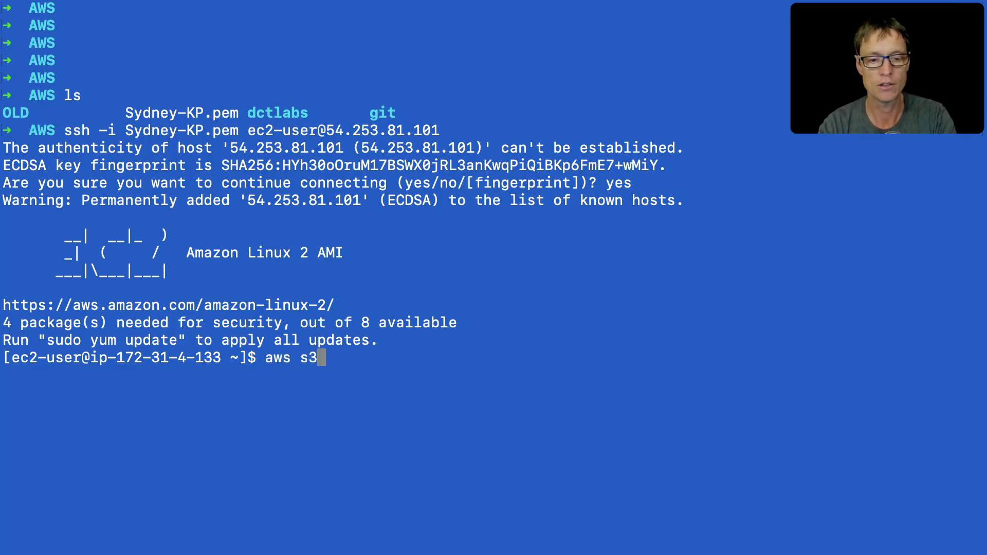
pyautogui.write('ls')
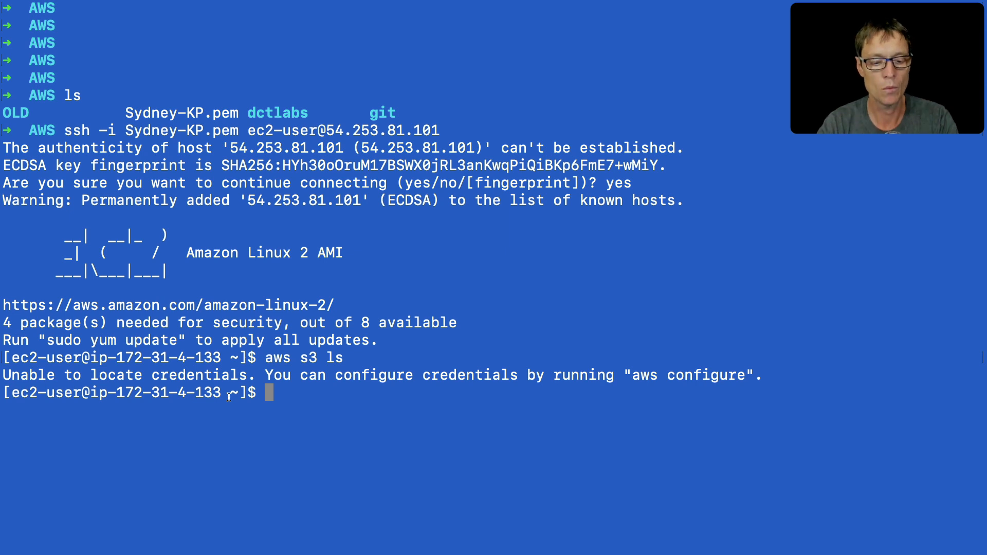
pyautogui.write('aws confi')
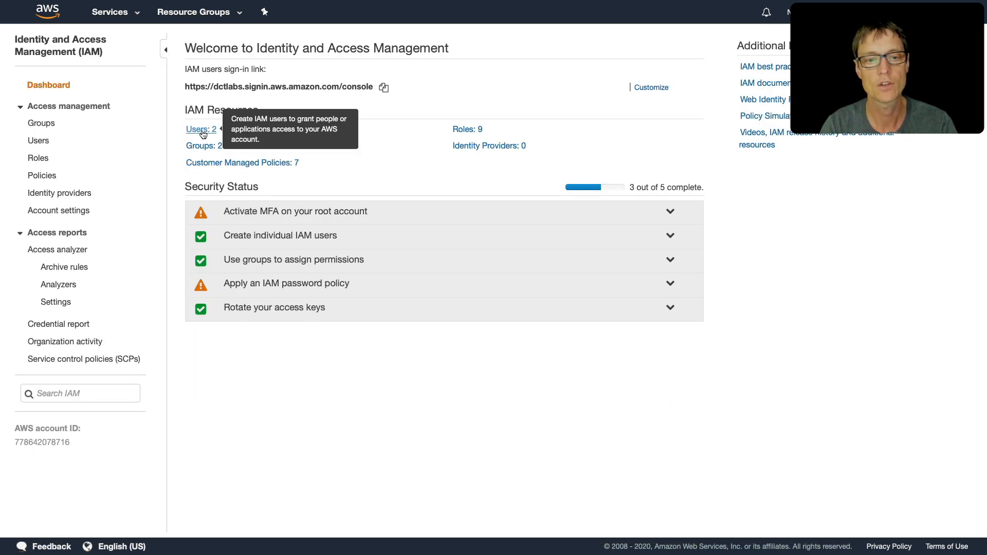
# Step: Delete the user's old access key under IAM Users > Security credentials
pyautogui.click(196, 129)
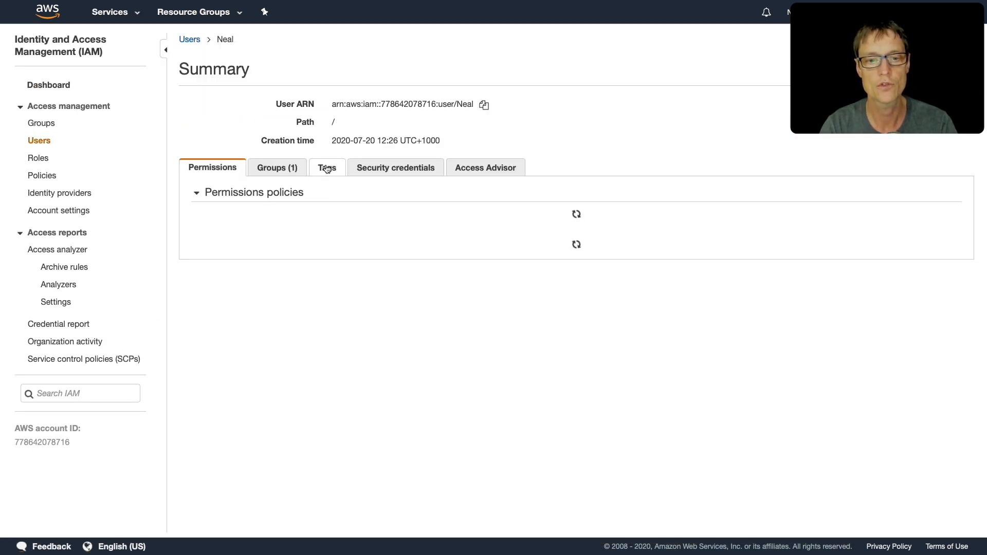
pyautogui.click(396, 167)
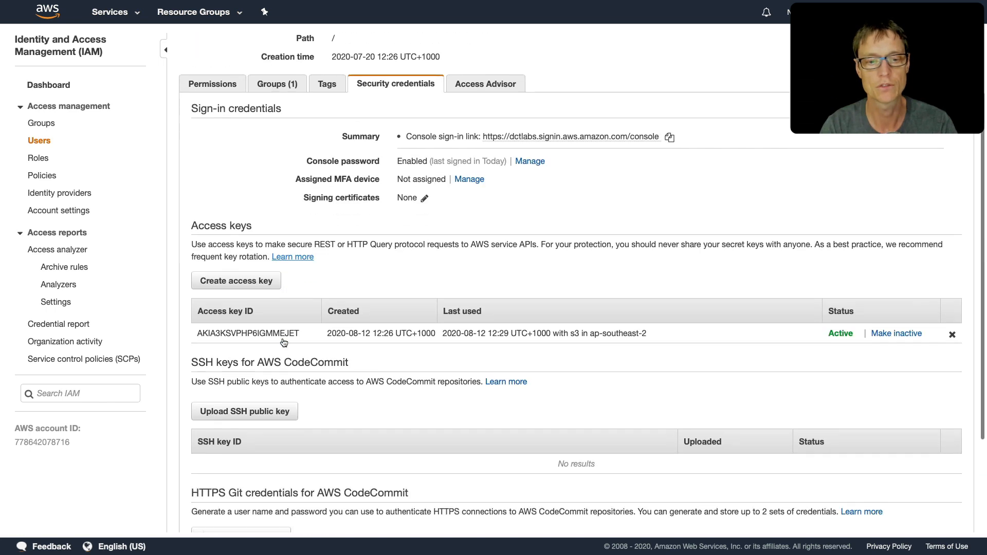
pyautogui.click(952, 333)
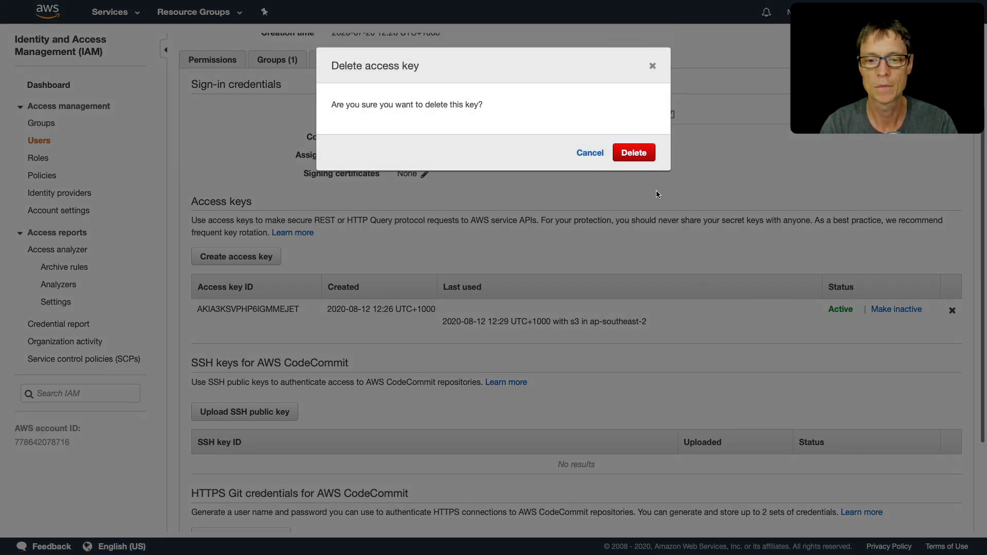
pyautogui.click(633, 152)
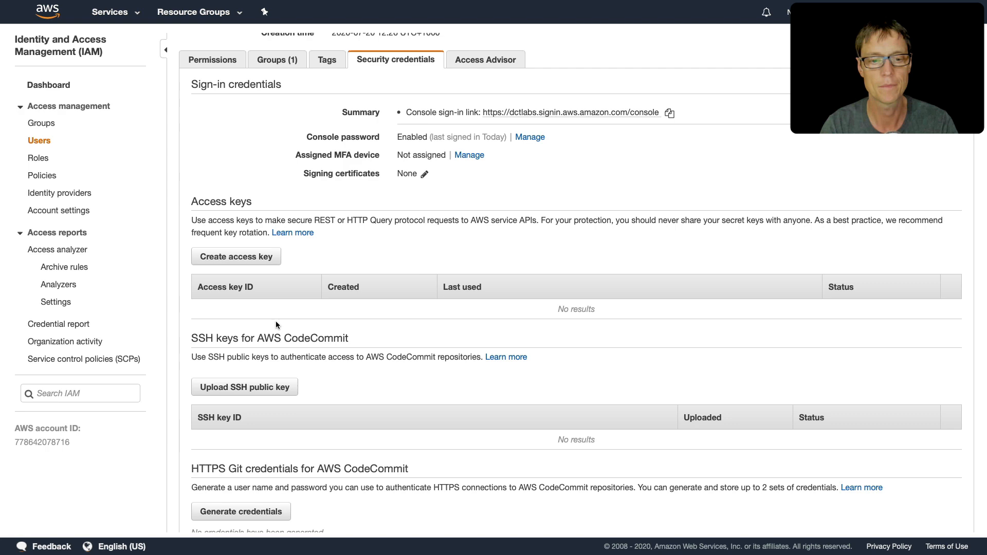
pyautogui.click(236, 256)
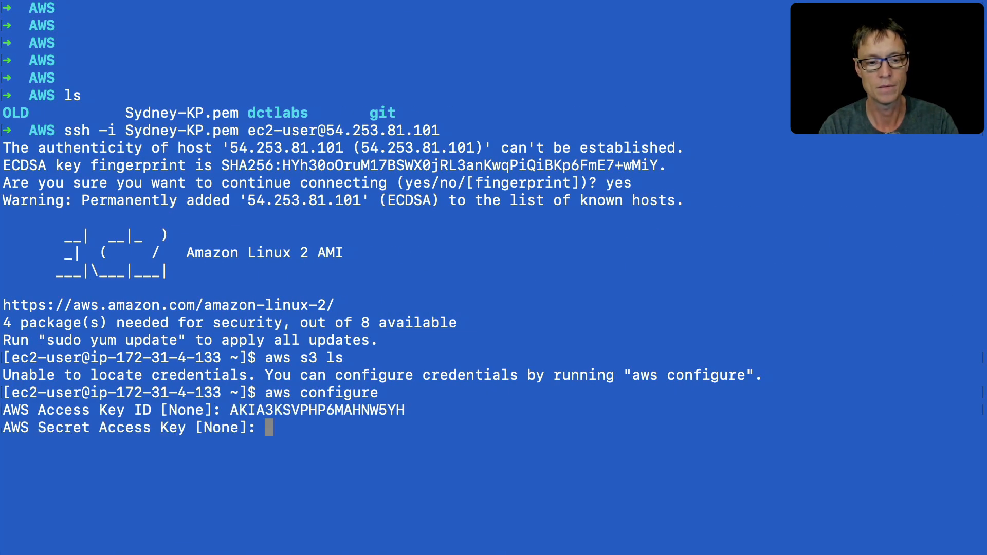
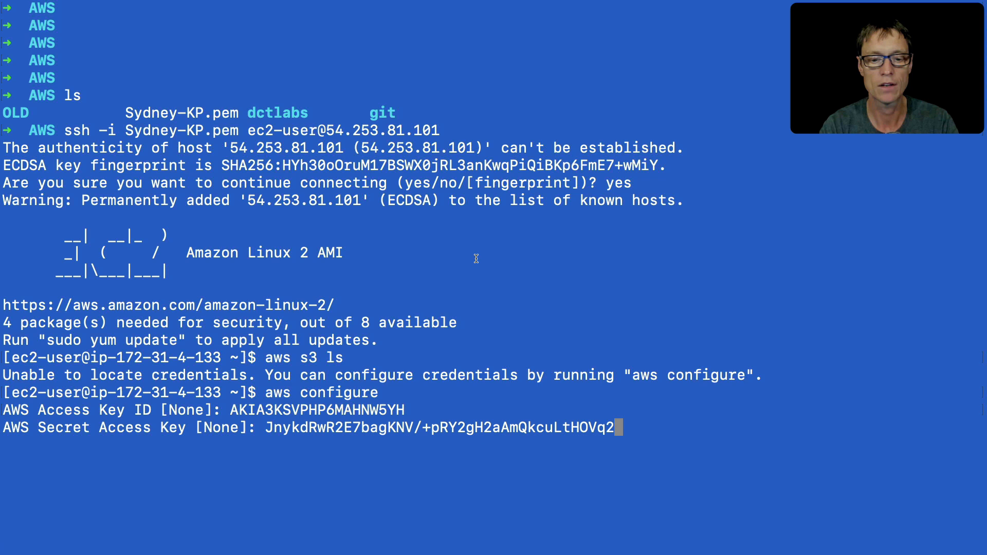
# Step: Enter the secret access key and ap-southeast-2 as default region in aws configure
pyautogui.press('enter')
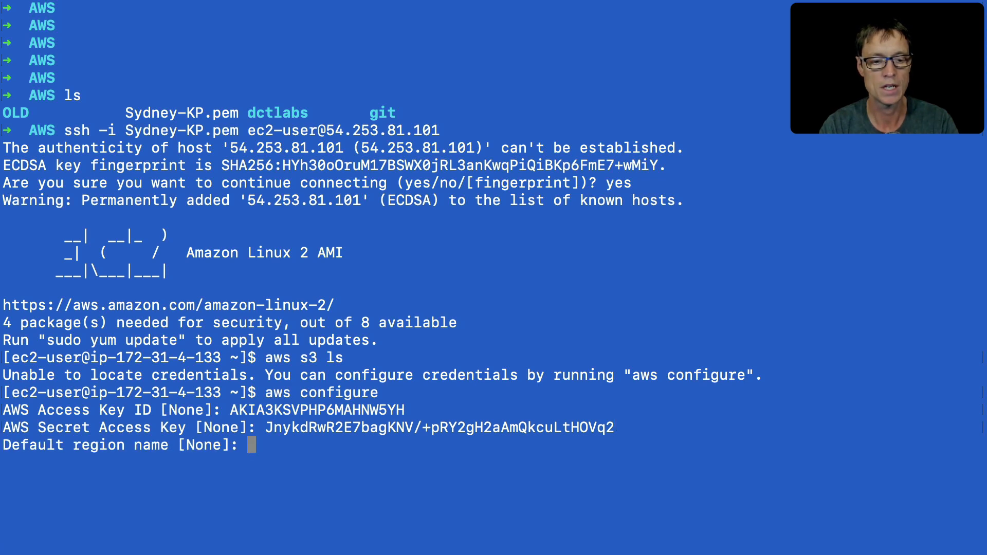
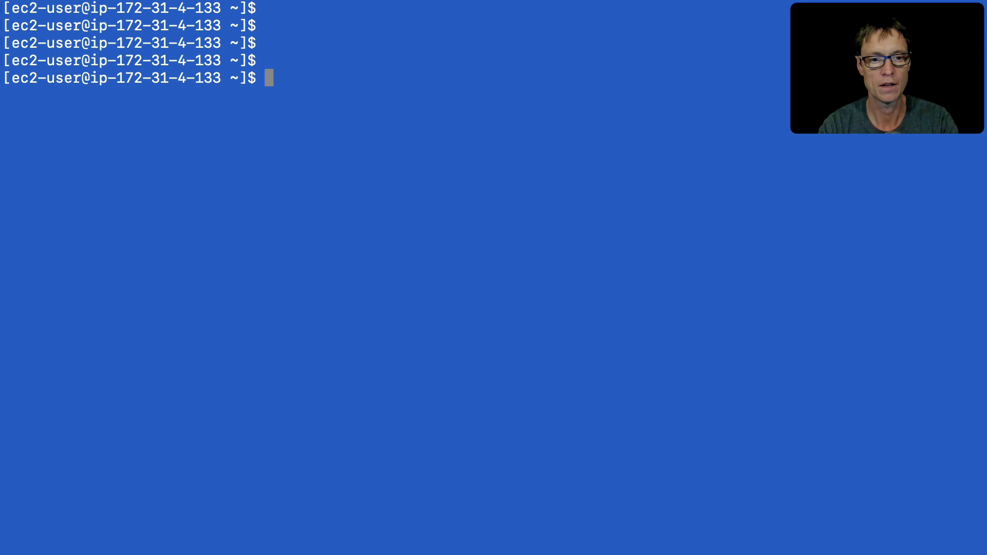
# Step: Run aws s3 ls, then aws s3 ls s3://dct-awscourse-test01 showing Create instance profile.sh
pyautogui.write('aws')
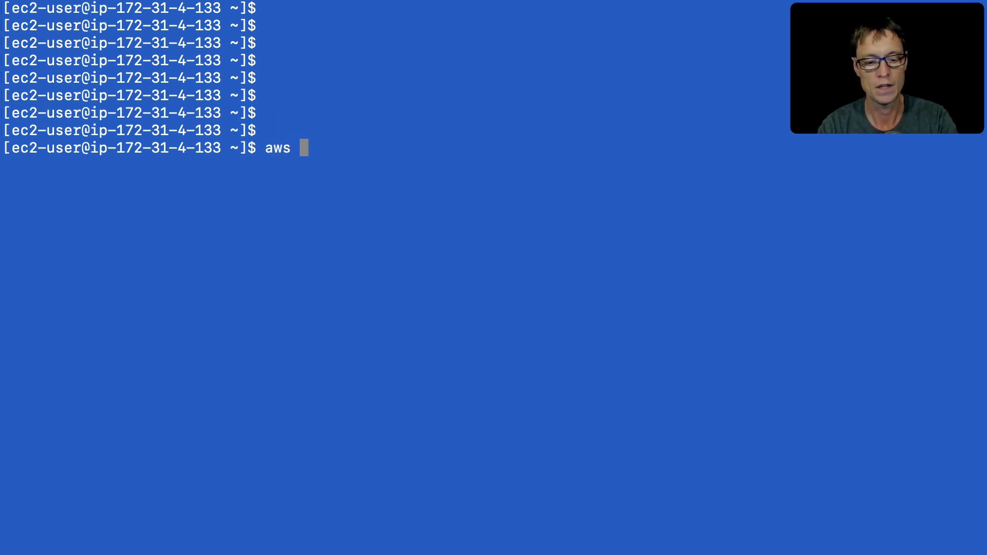
pyautogui.write('s3 ls')
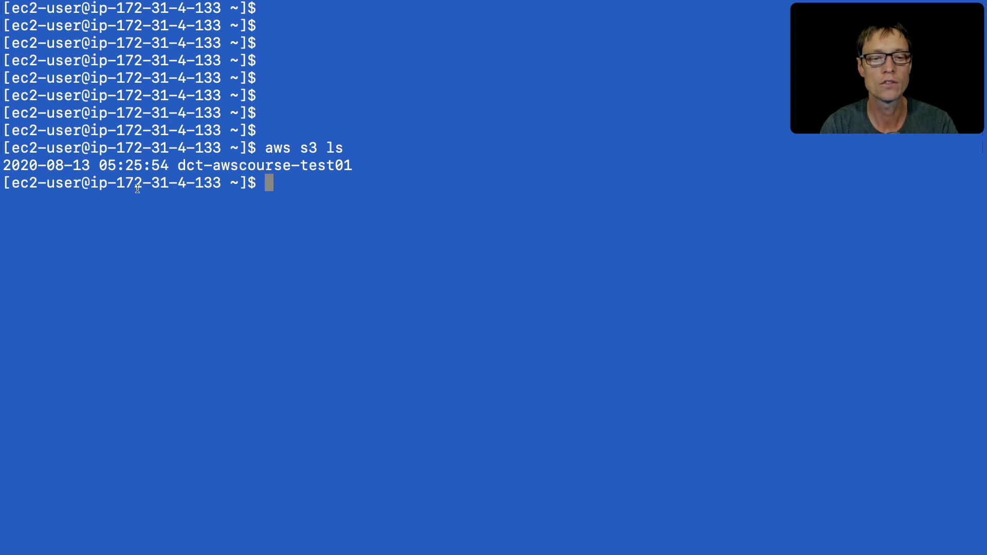
pyautogui.write('aws s3 l')
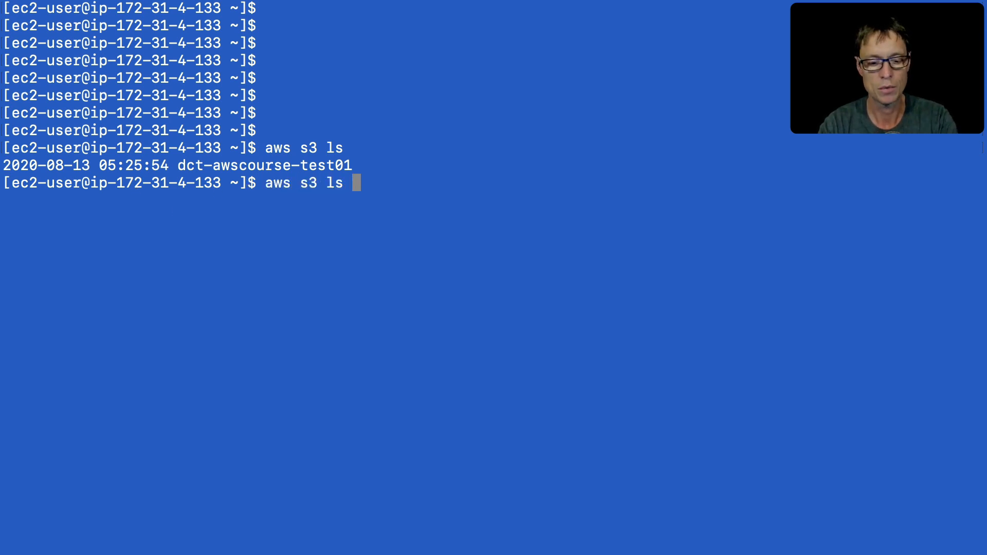
pyautogui.write('s3:/')
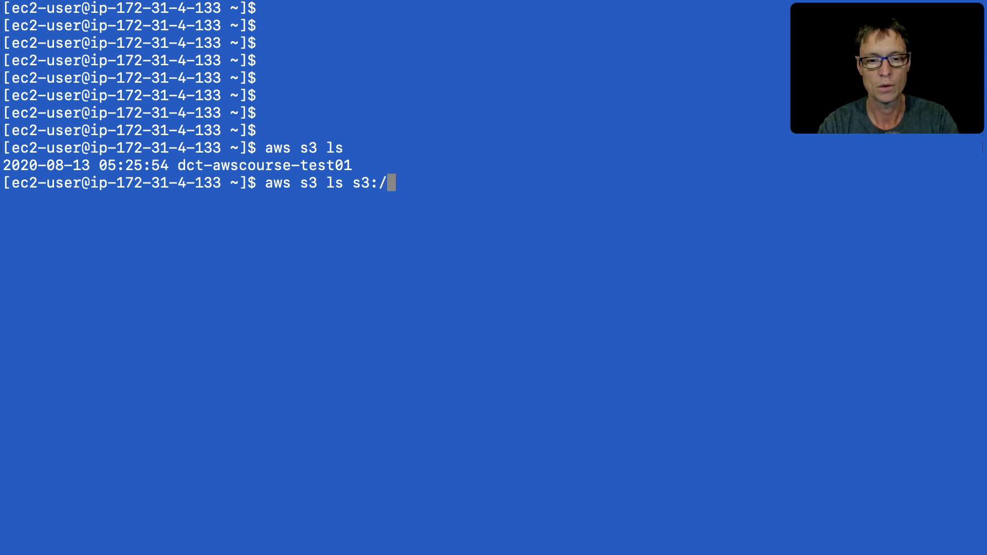
pyautogui.write('/dct-awscourse-test01')
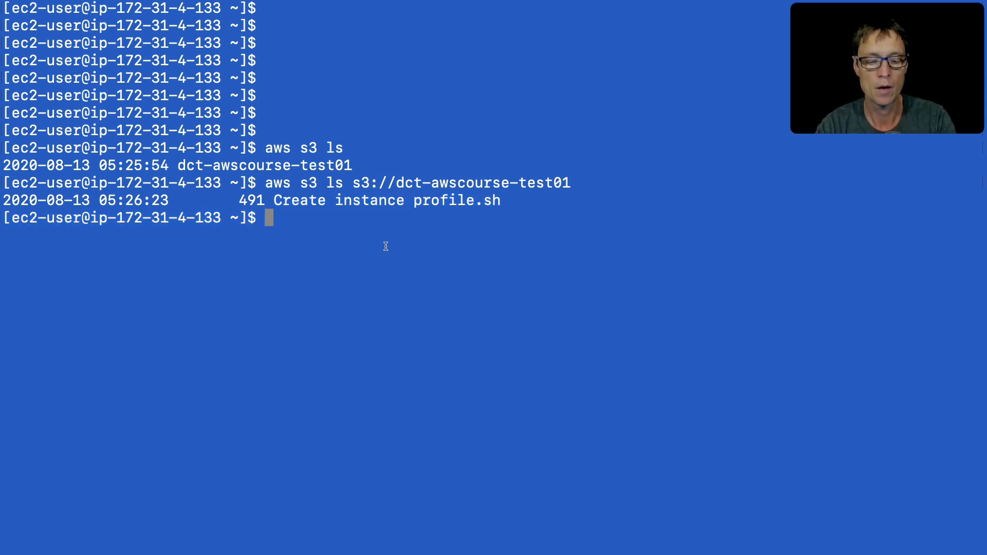
pyautogui.write('l')
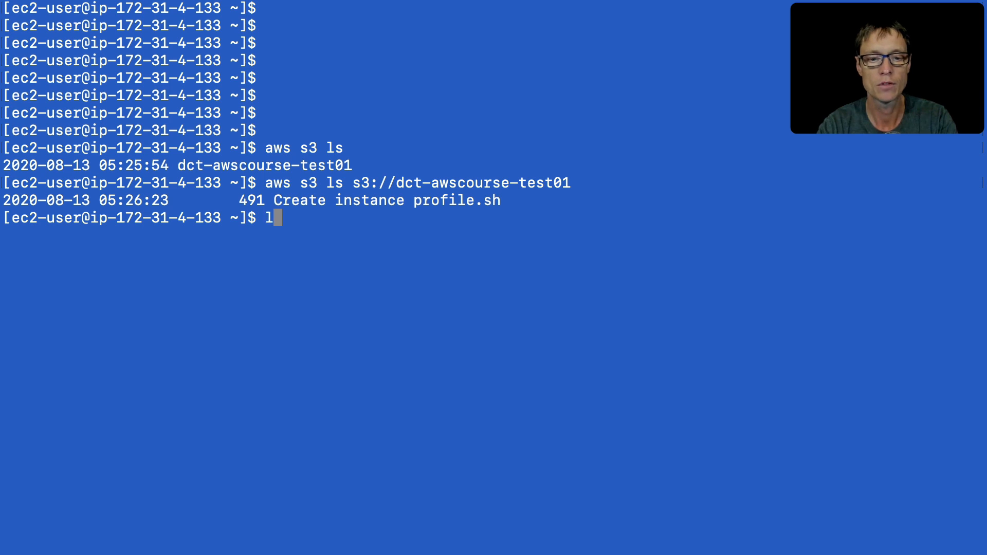
pyautogui.write('cd')
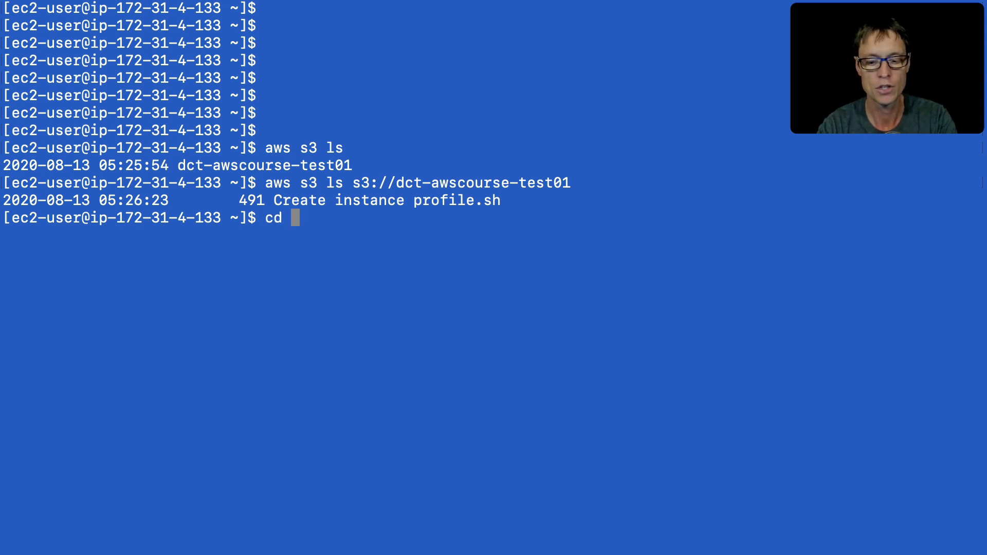
# Step: Change to ~/.aws, list it, and print the config and credentials files
pyautogui.write('~./aws')
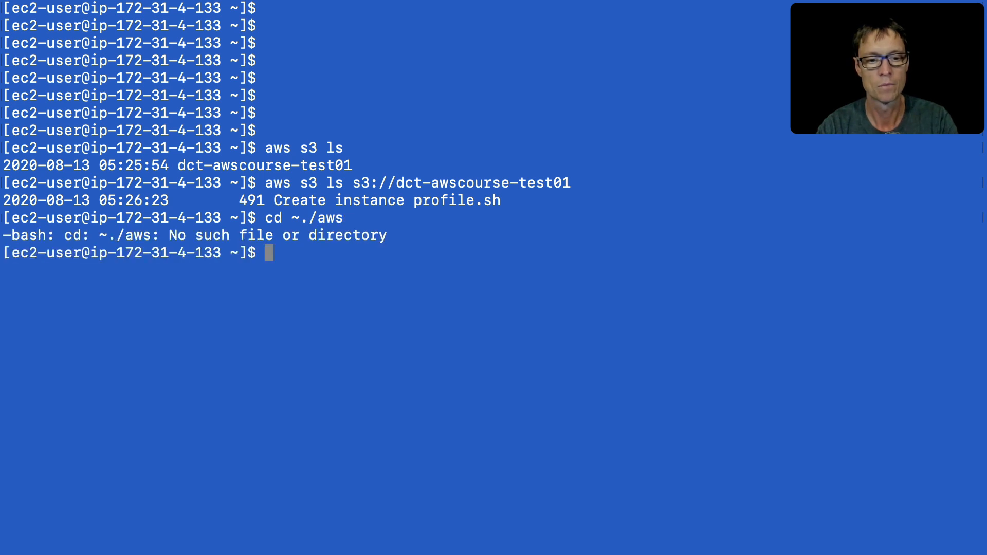
pyautogui.write('cd')
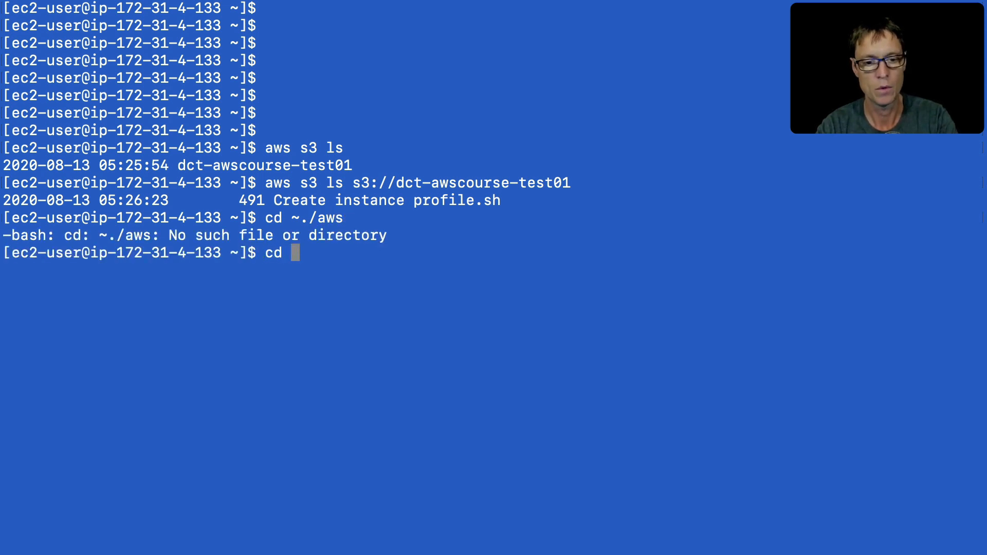
pyautogui.write('~/.aws')
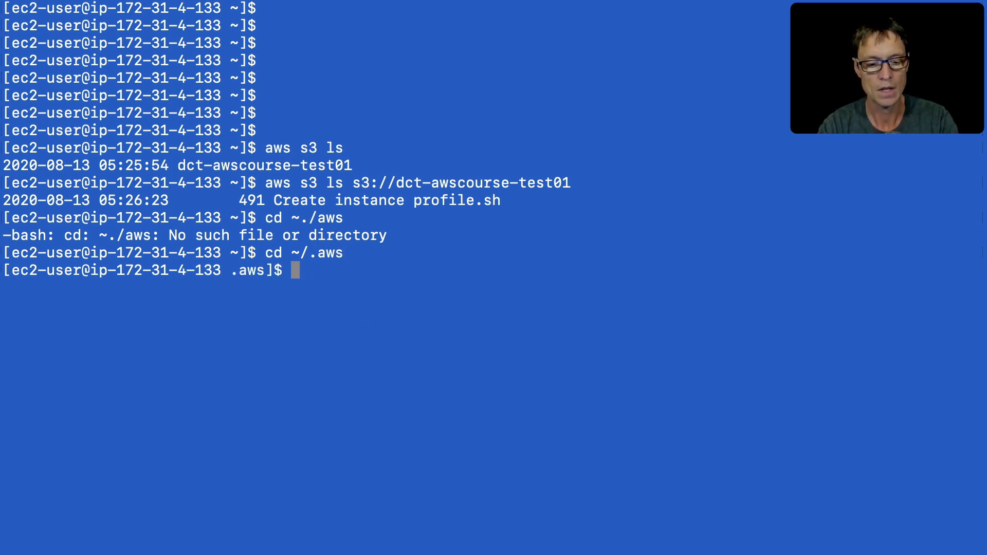
pyautogui.write('ls')
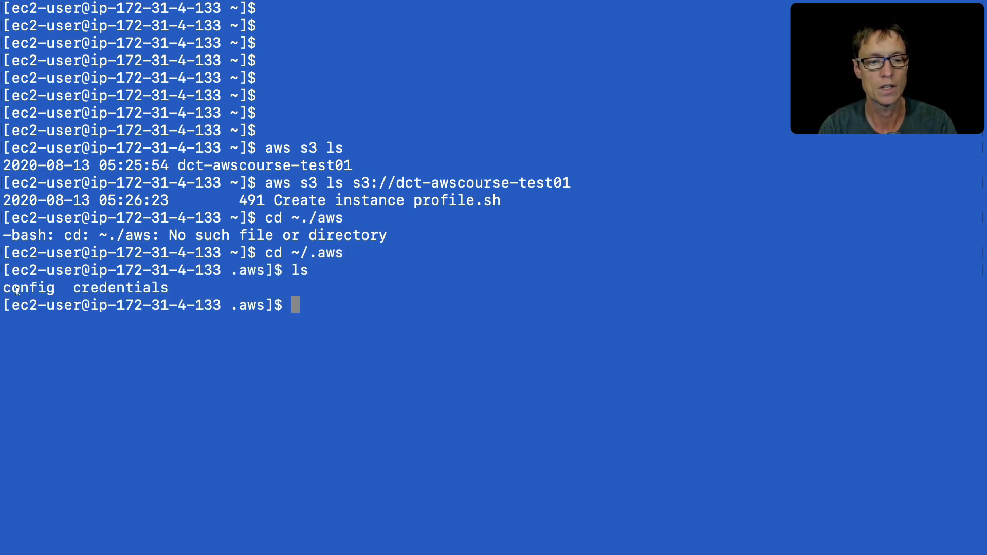
pyautogui.moveTo(291, 346)
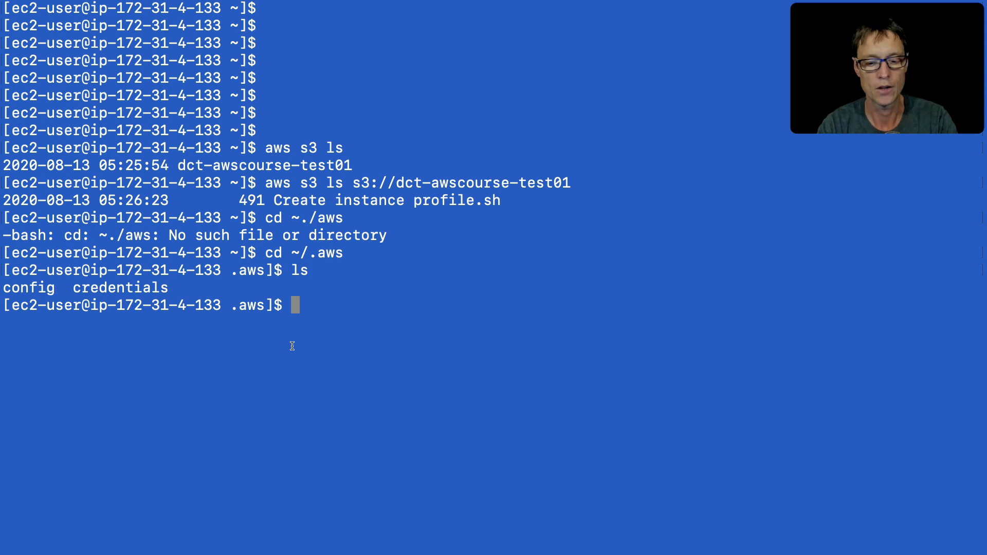
pyautogui.write('cat config')
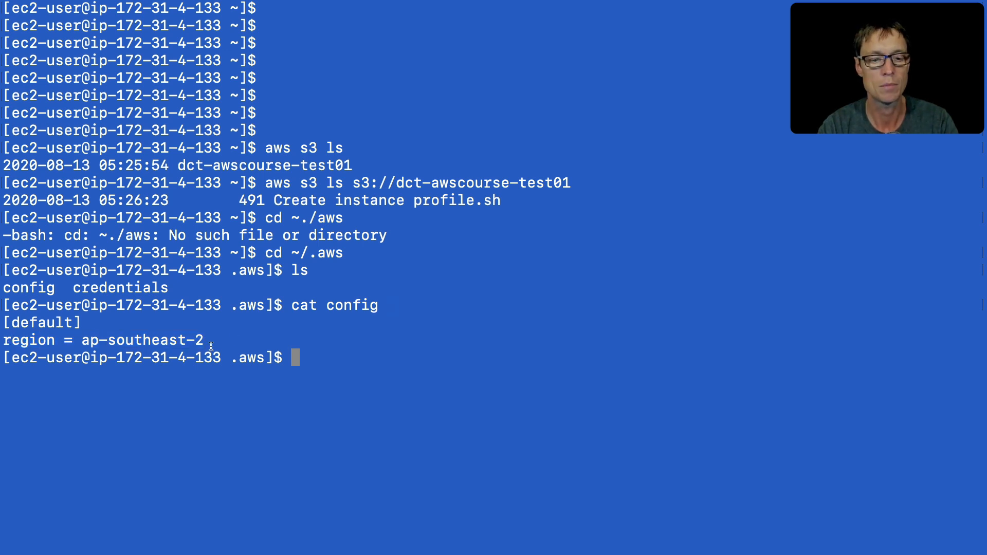
pyautogui.write('cat credentials')
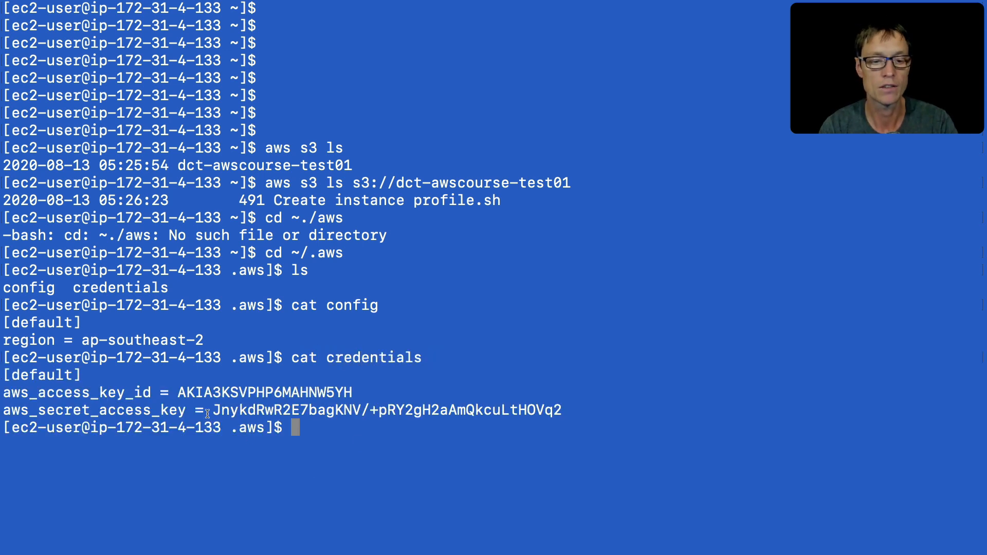
pyautogui.moveTo(178, 392); pyautogui.dragTo(353, 392)
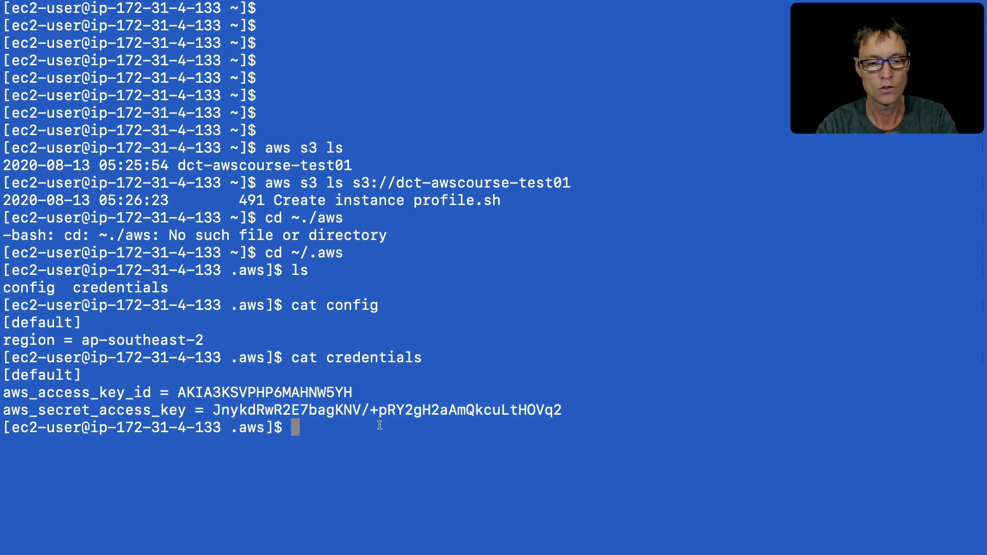
# Step: Remove the credentials file with rm -rd, confirm with ls, and begin aws s3 ls
pyautogui.write('rm -rd credentia')
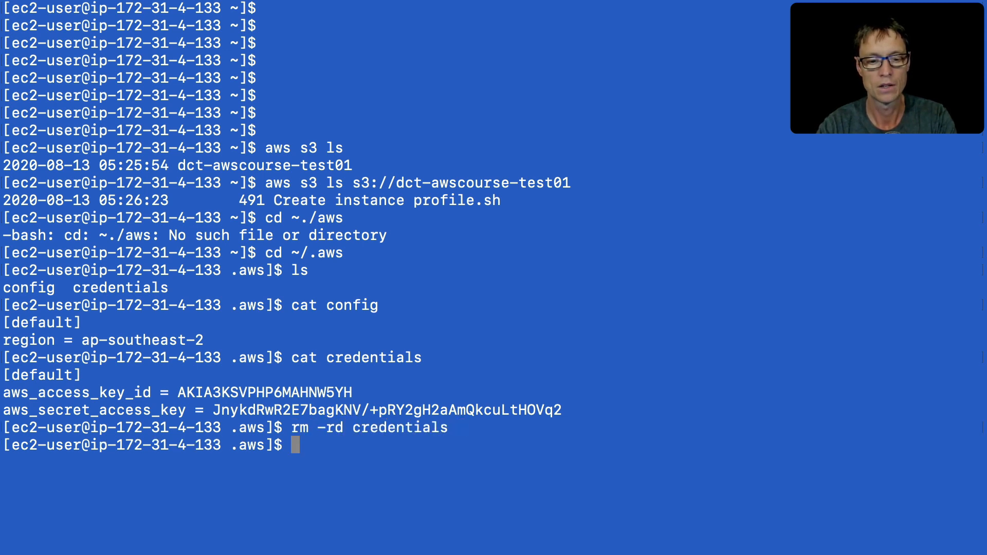
pyautogui.write('ls')
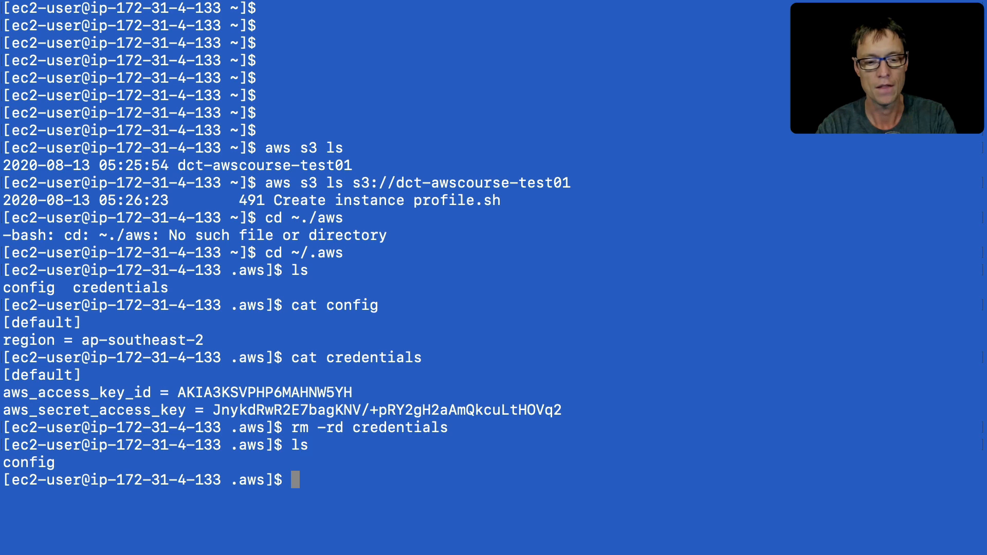
pyautogui.write('aws s3l s')
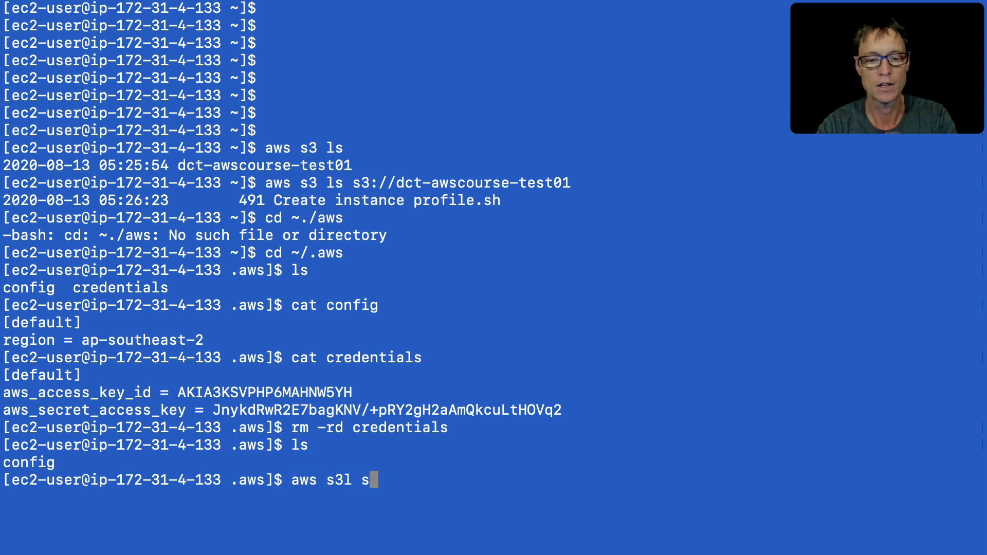